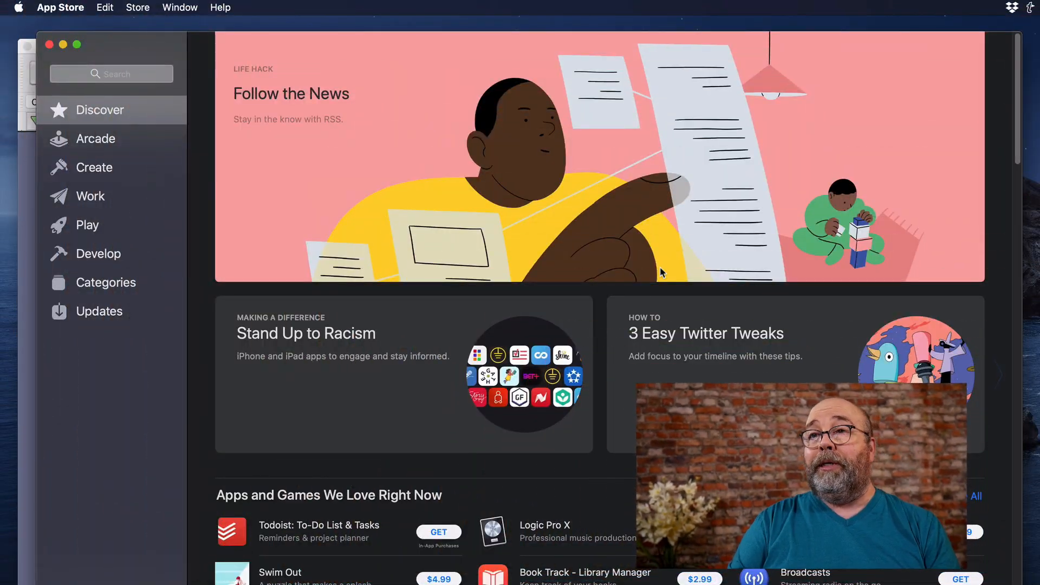
Search the App Store for 'levelator' and launch The Levelator from its store page
{"action": "left_click", "coordinate": [111, 73]}
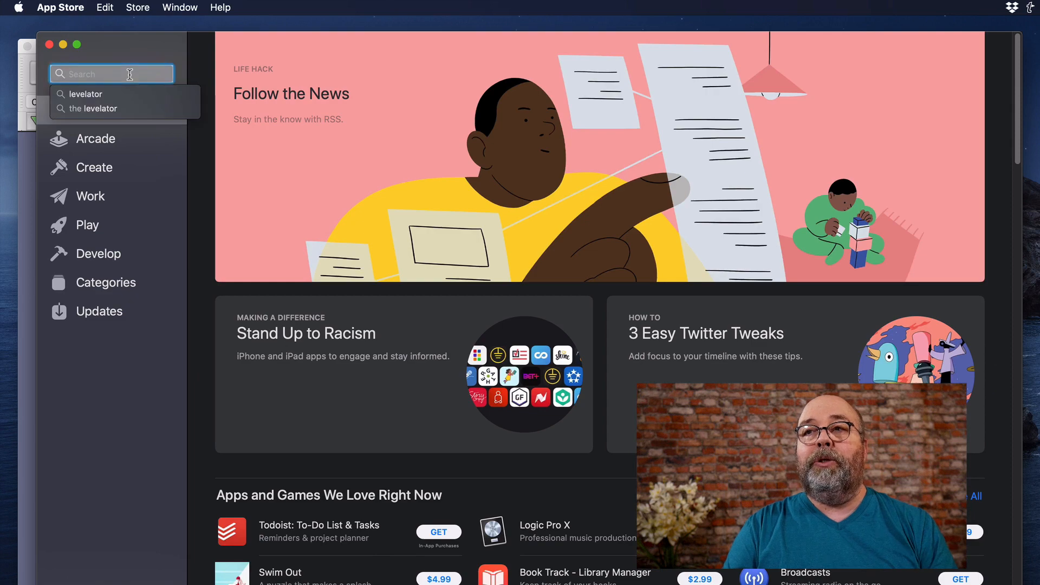
{"action": "type", "text": "levelat"}
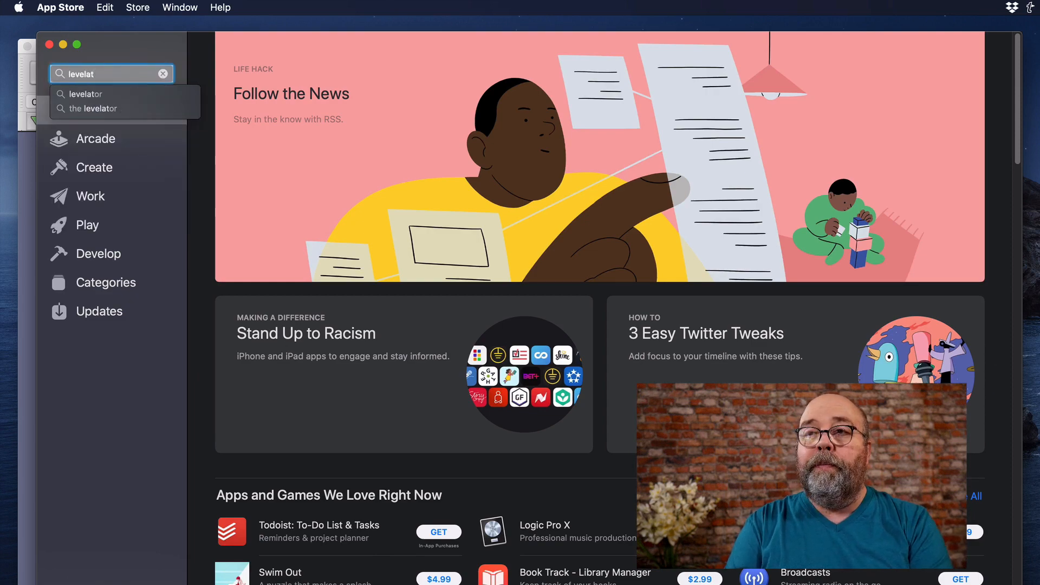
{"action": "left_click", "coordinate": [86, 94]}
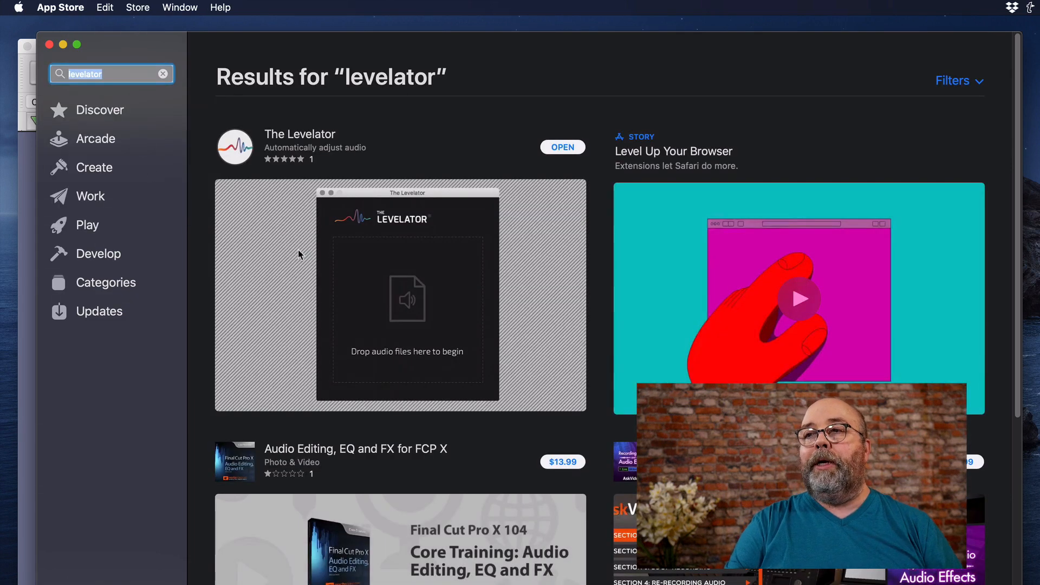
{"action": "left_click", "coordinate": [300, 134]}
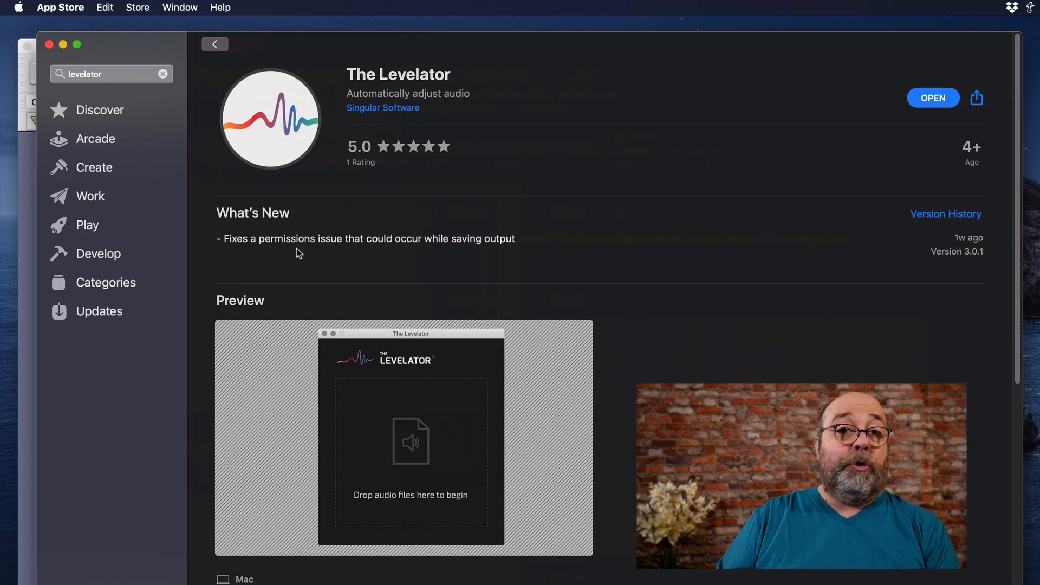
{"action": "mouse_move", "coordinate": [909, 117]}
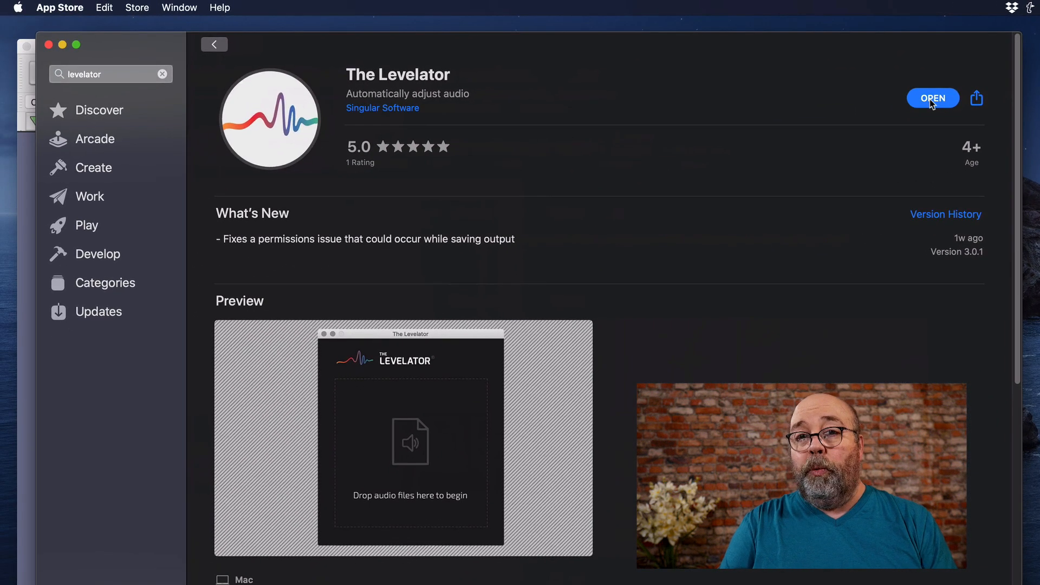
{"action": "left_click", "coordinate": [933, 98]}
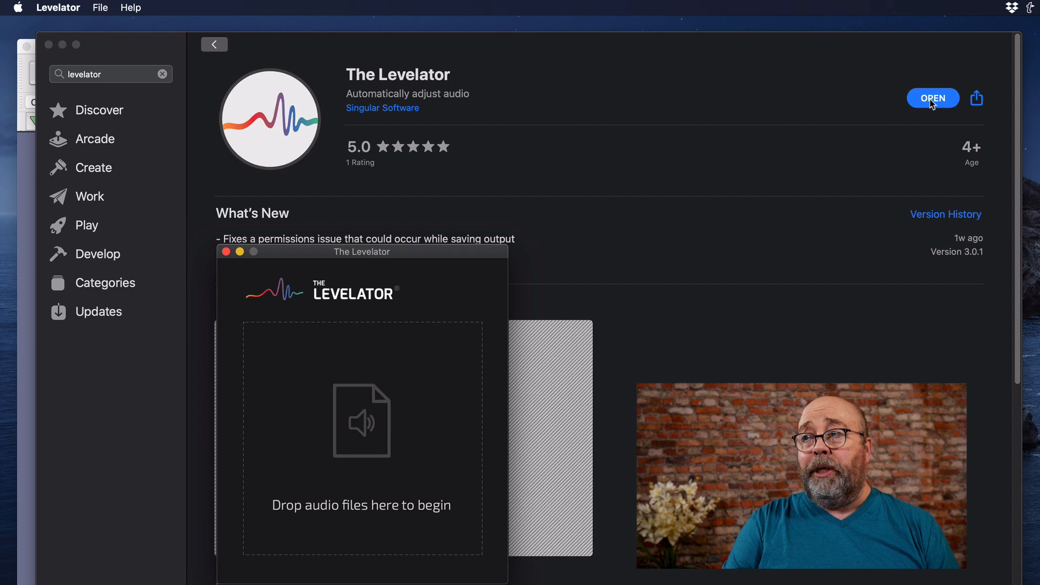
{"action": "mouse_move", "coordinate": [525, 101]}
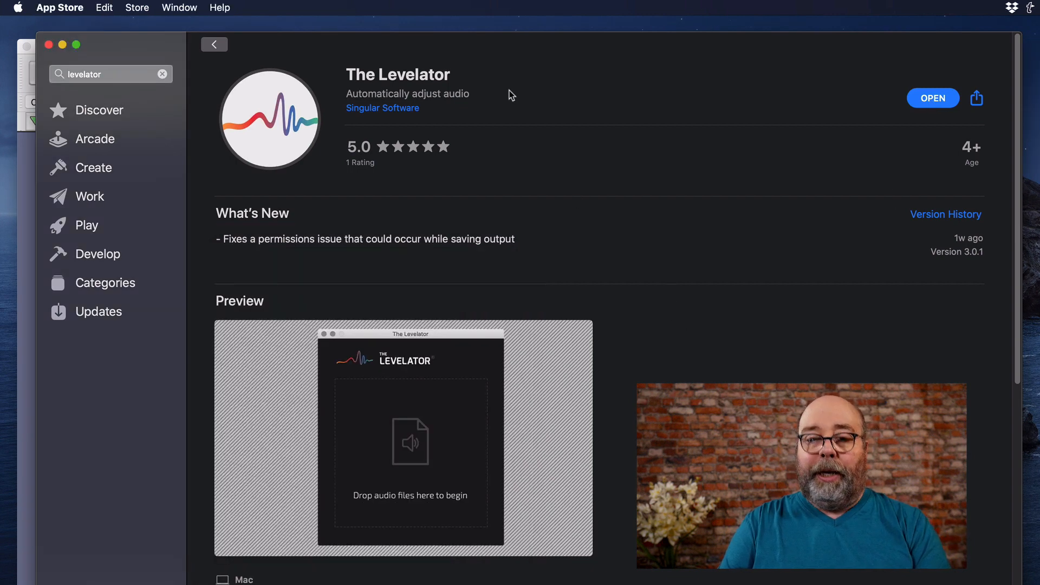
Import the narration WAV into Audacity, then play its beginning and stop
{"action": "left_click", "coordinate": [932, 98]}
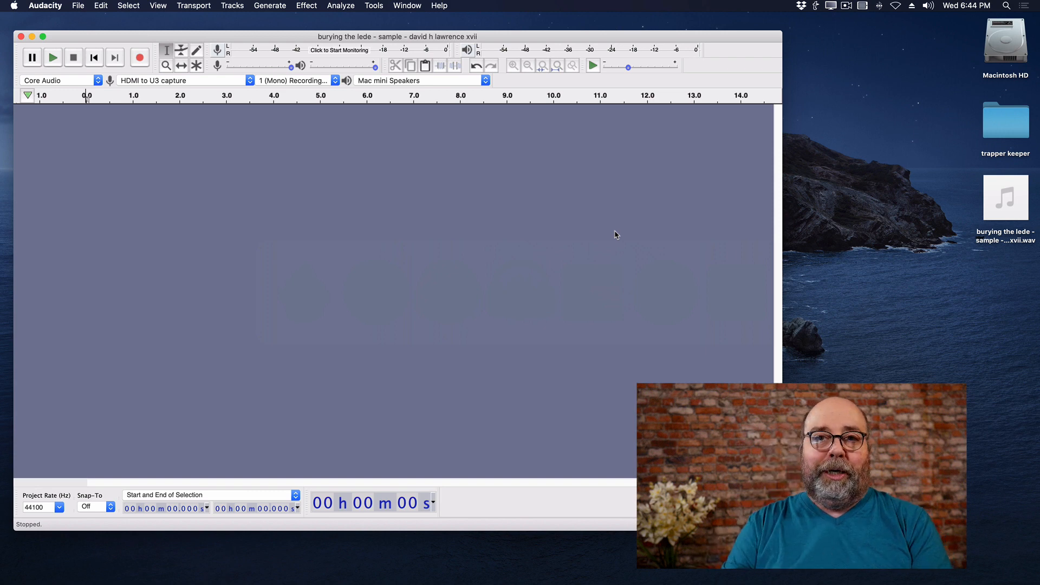
{"action": "mouse_move", "coordinate": [961, 213]}
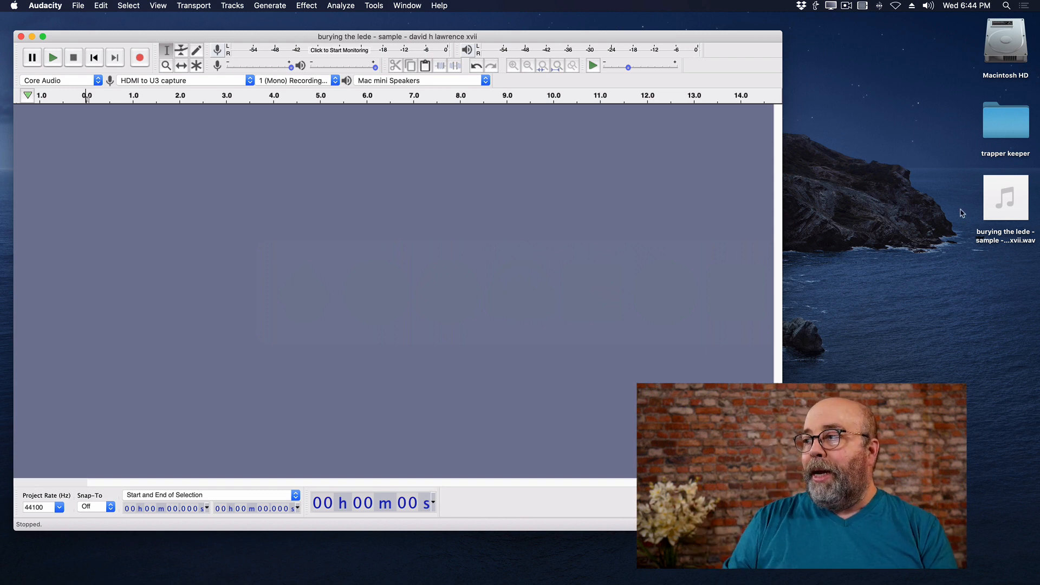
{"action": "mouse_move", "coordinate": [1006, 197]}
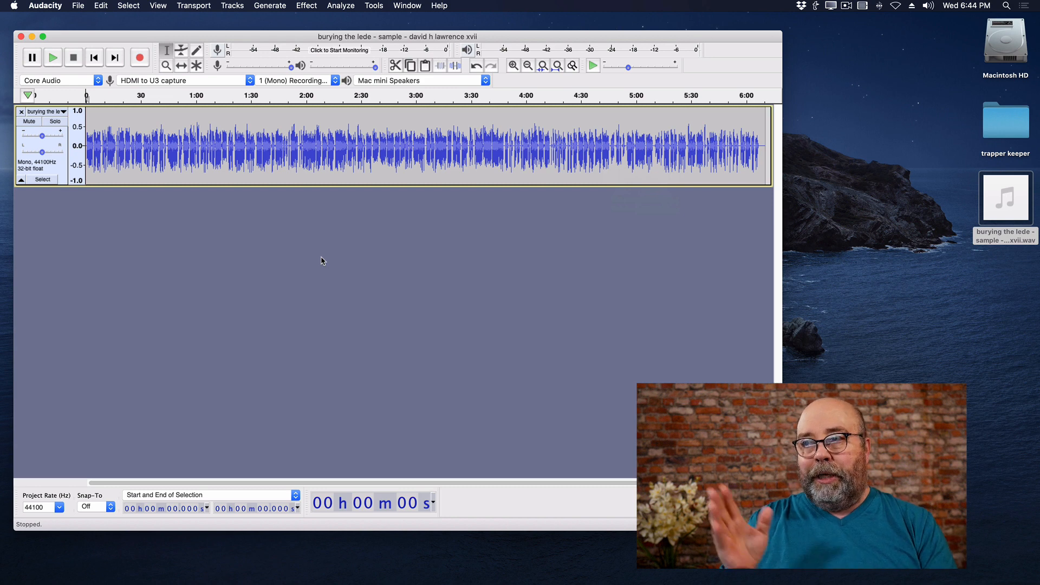
{"action": "left_click", "coordinate": [53, 57]}
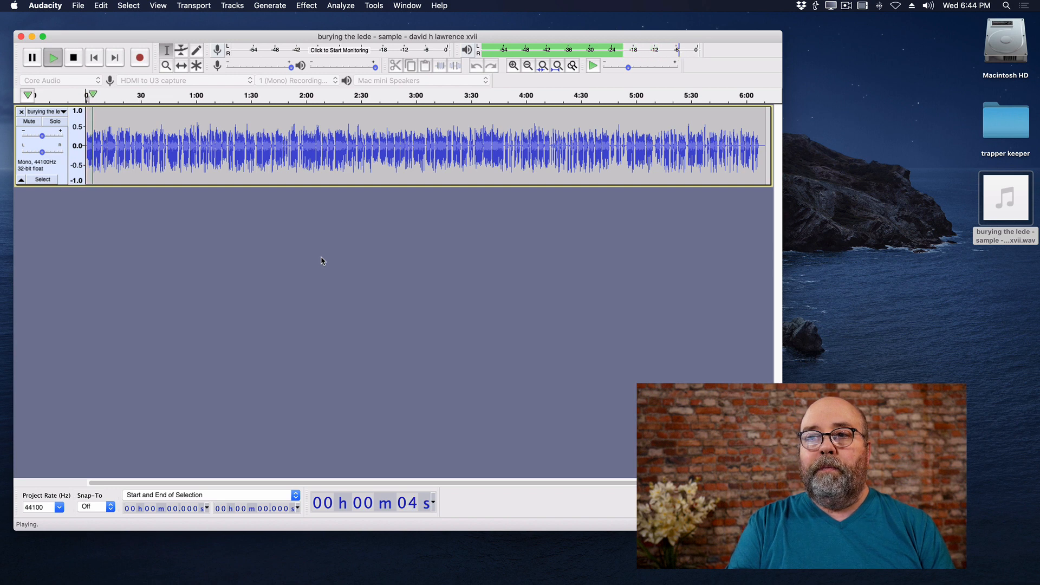
{"action": "left_click", "coordinate": [73, 57]}
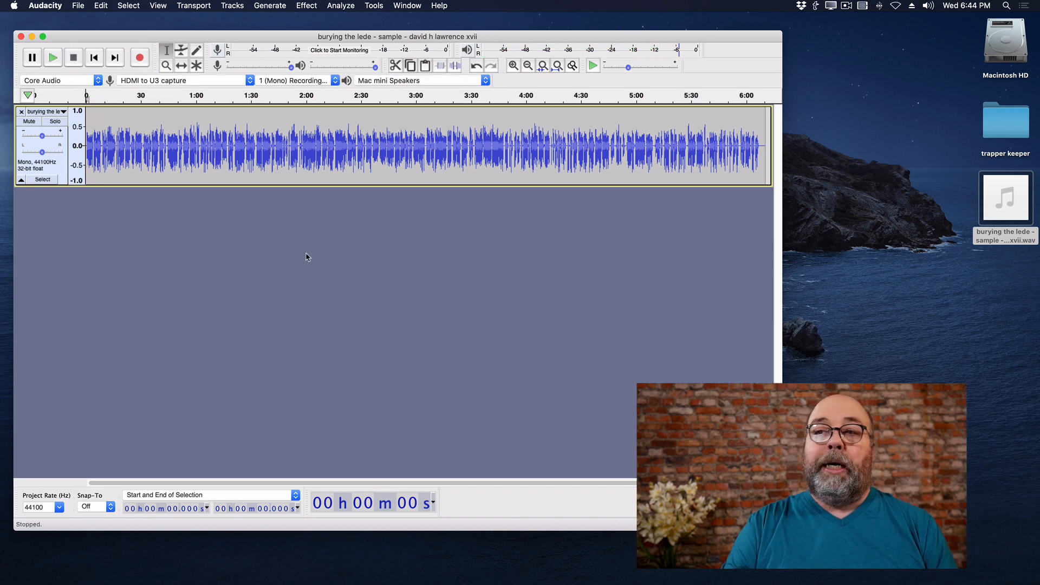
{"action": "mouse_move", "coordinate": [303, 267]}
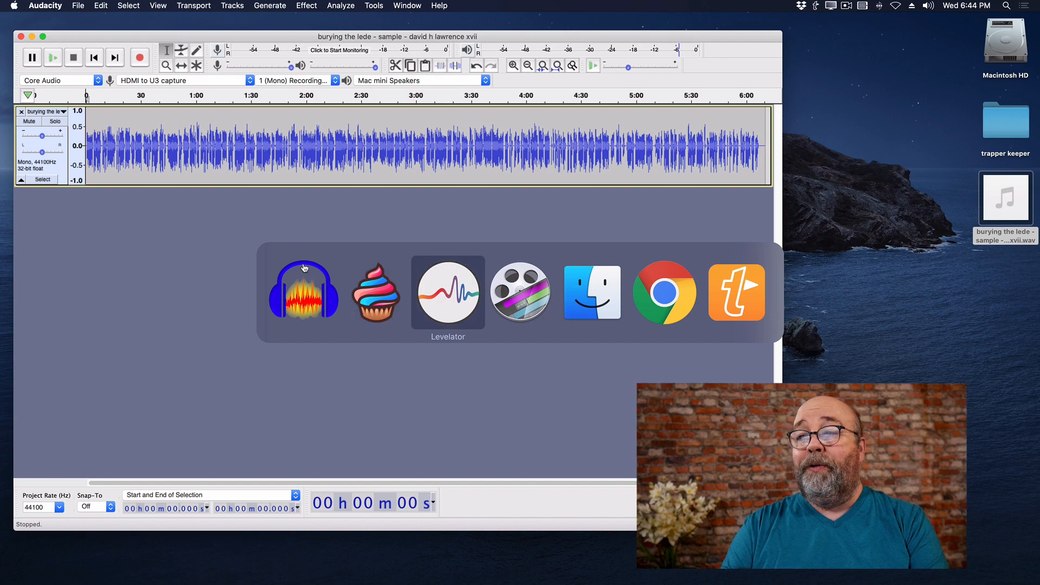
Level the narration in The Levelator and save the leveled copy to the Desktop
{"action": "left_click", "coordinate": [446, 292]}
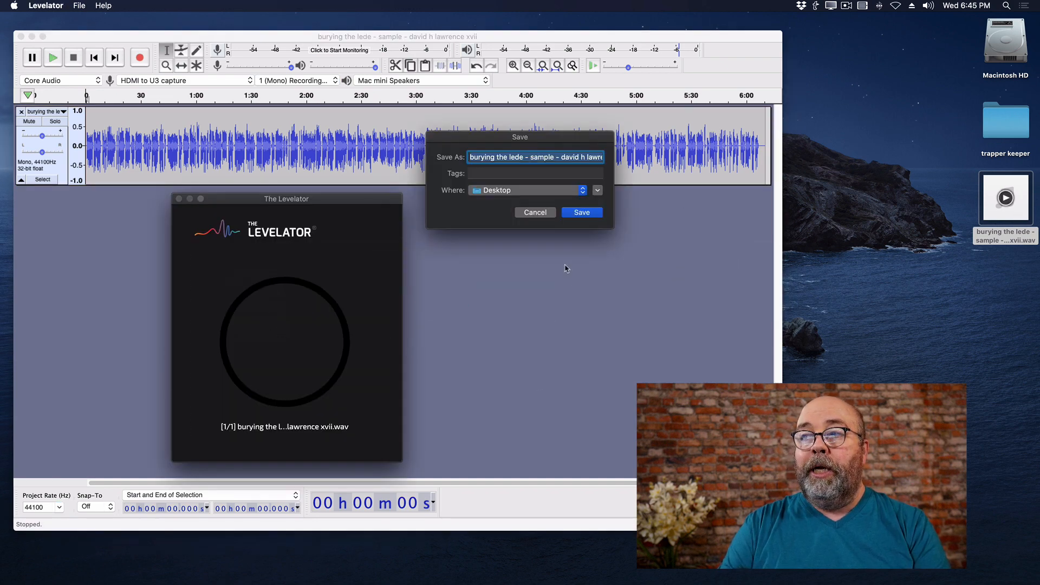
{"action": "left_click", "coordinate": [580, 212]}
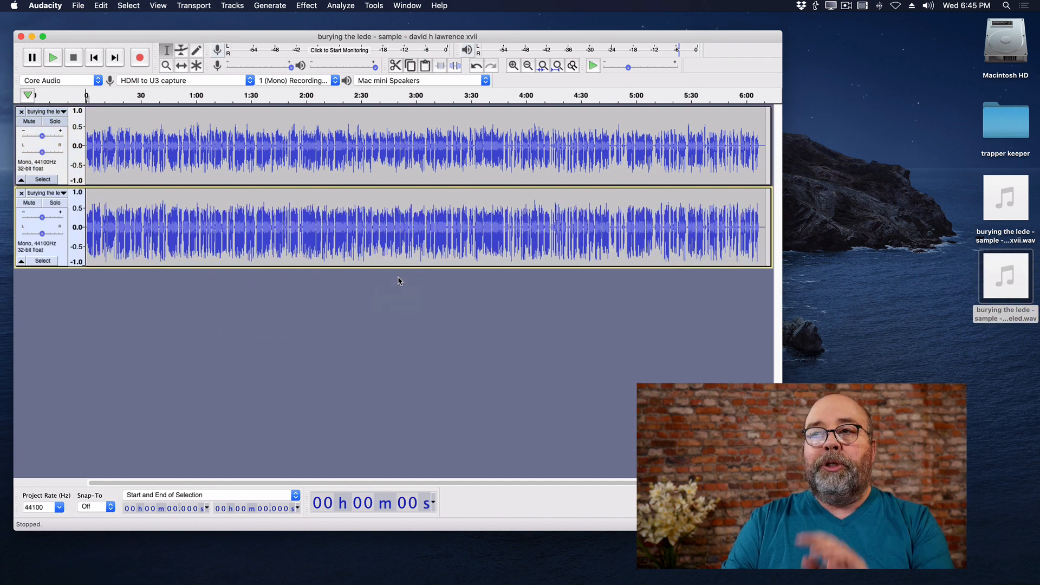
{"action": "mouse_move", "coordinate": [88, 229]}
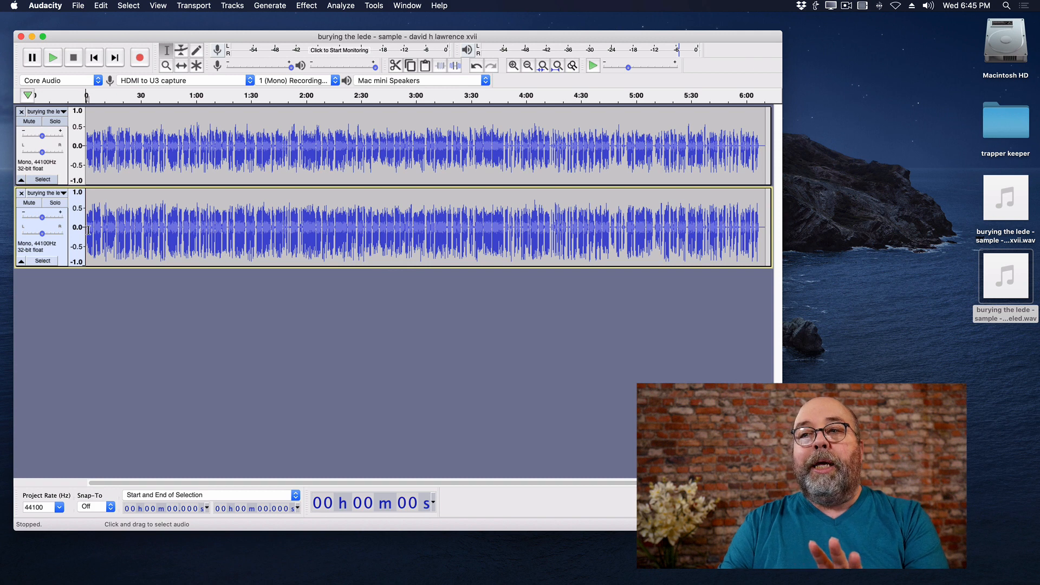
{"action": "mouse_move", "coordinate": [494, 241]}
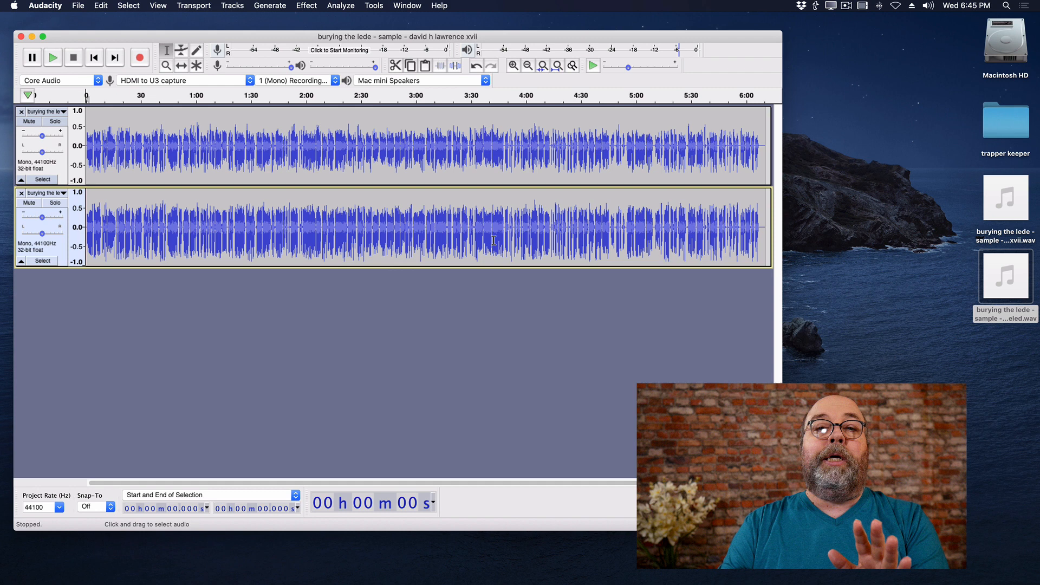
{"action": "mouse_move", "coordinate": [411, 177]}
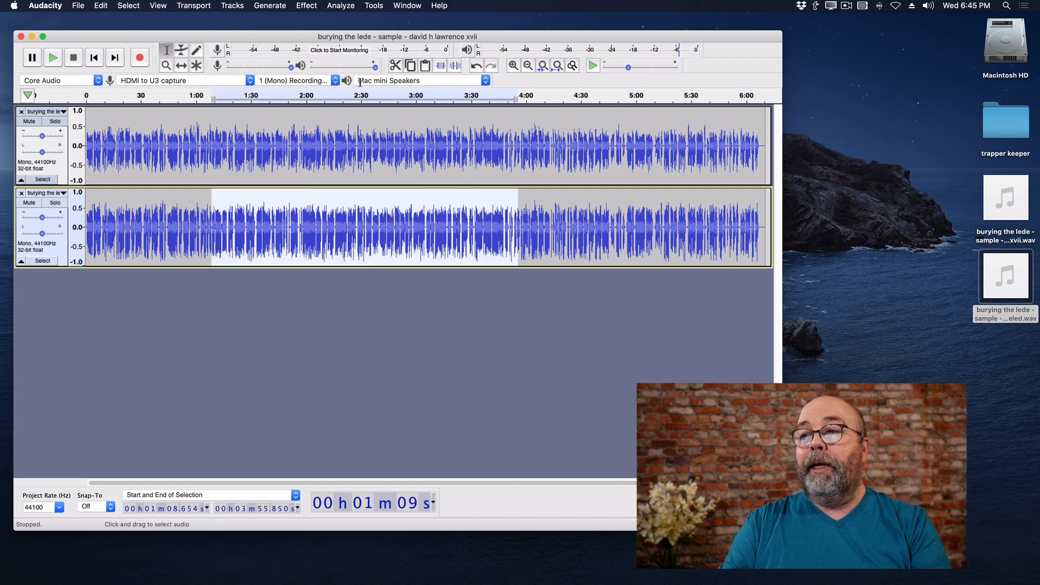
Run ACX Check on a section of the leveled track and dismiss the report
{"action": "left_click", "coordinate": [340, 5]}
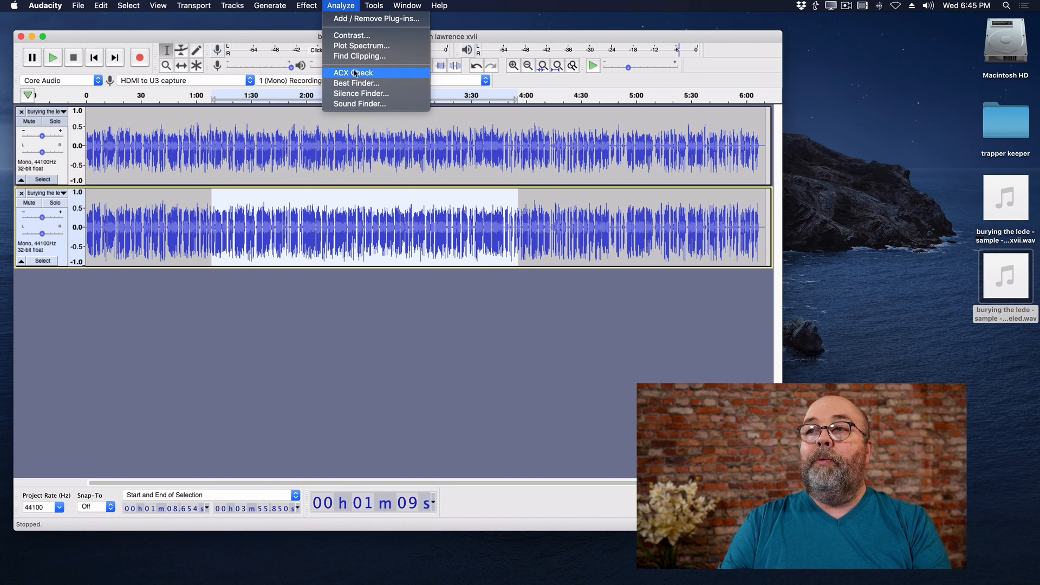
{"action": "left_click", "coordinate": [353, 72]}
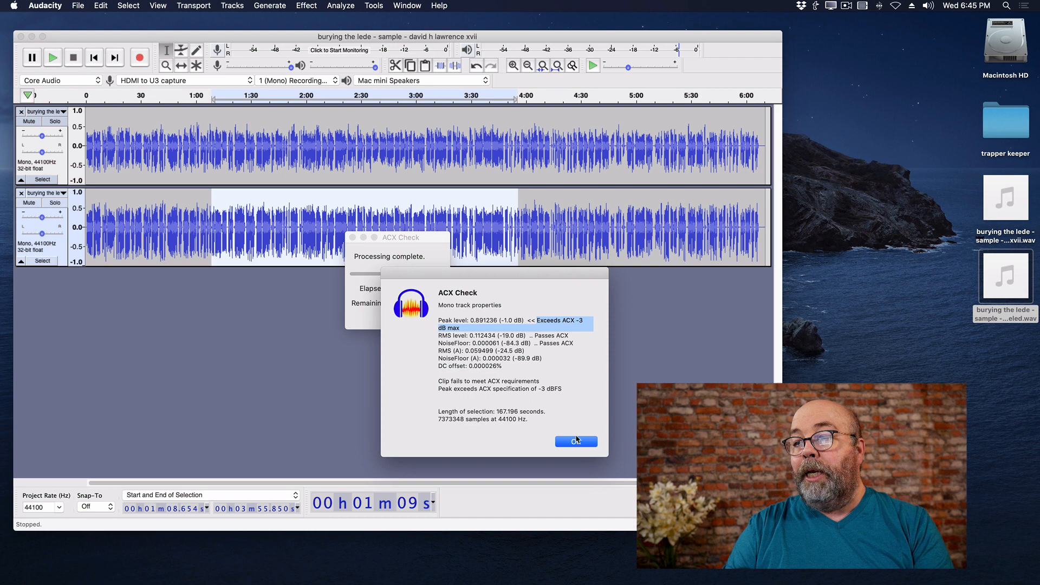
{"action": "left_click", "coordinate": [574, 441]}
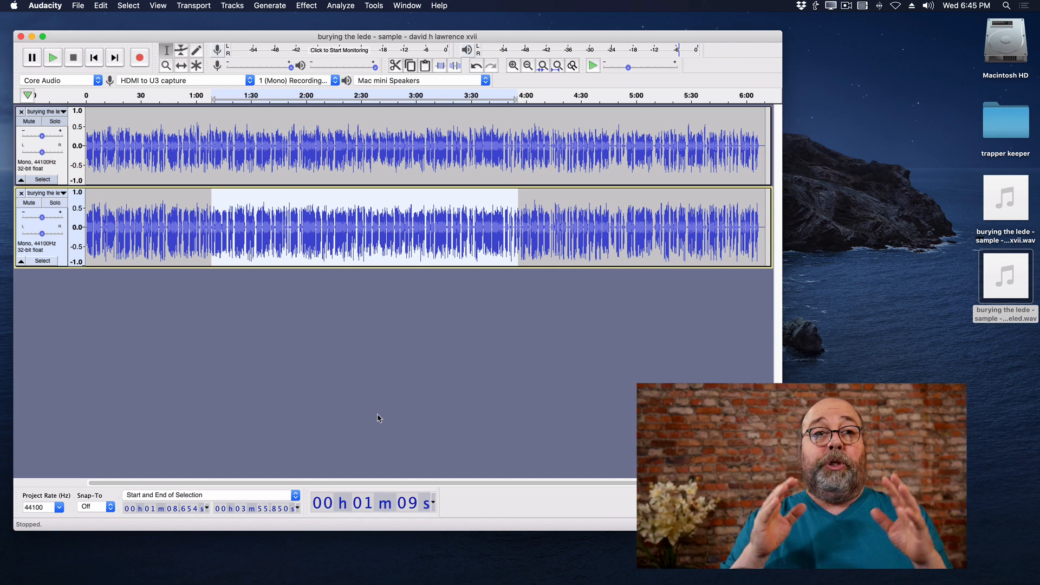
{"action": "mouse_move", "coordinate": [322, 410]}
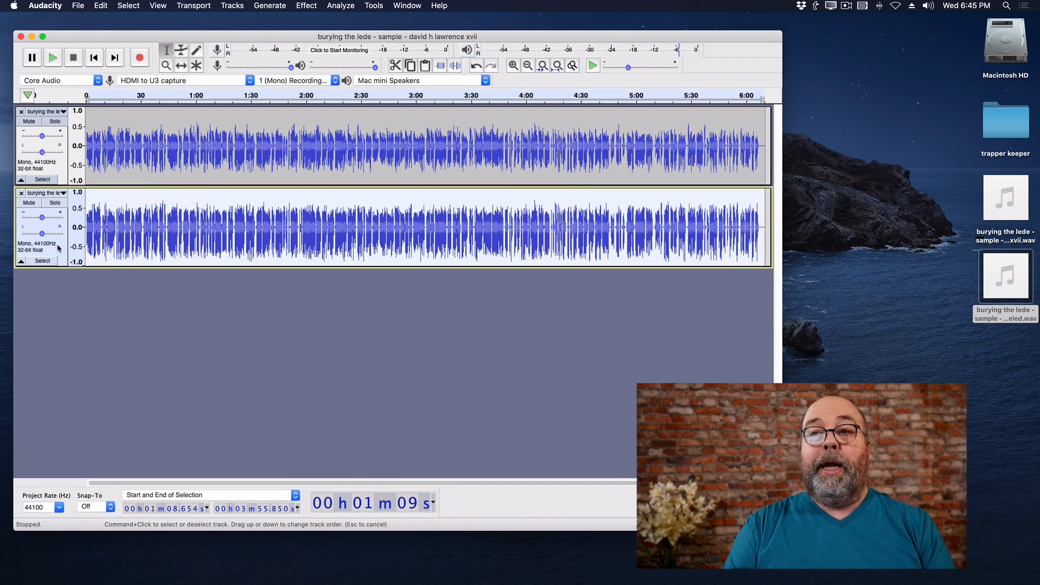
Normalize the leveled track to -3 dB peak and confirm the passing ACX Check
{"action": "left_click", "coordinate": [305, 6]}
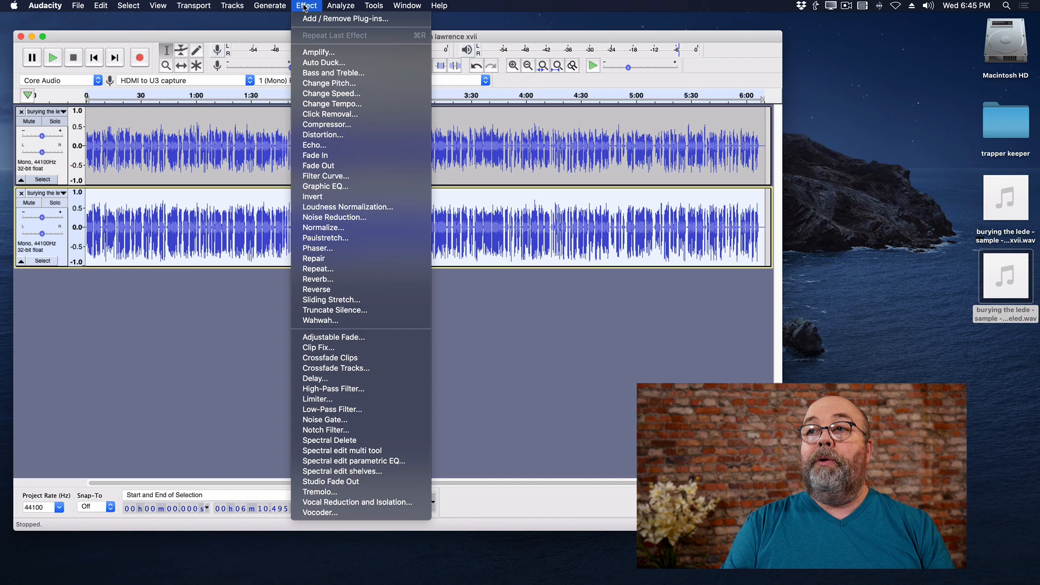
{"action": "mouse_move", "coordinate": [326, 228]}
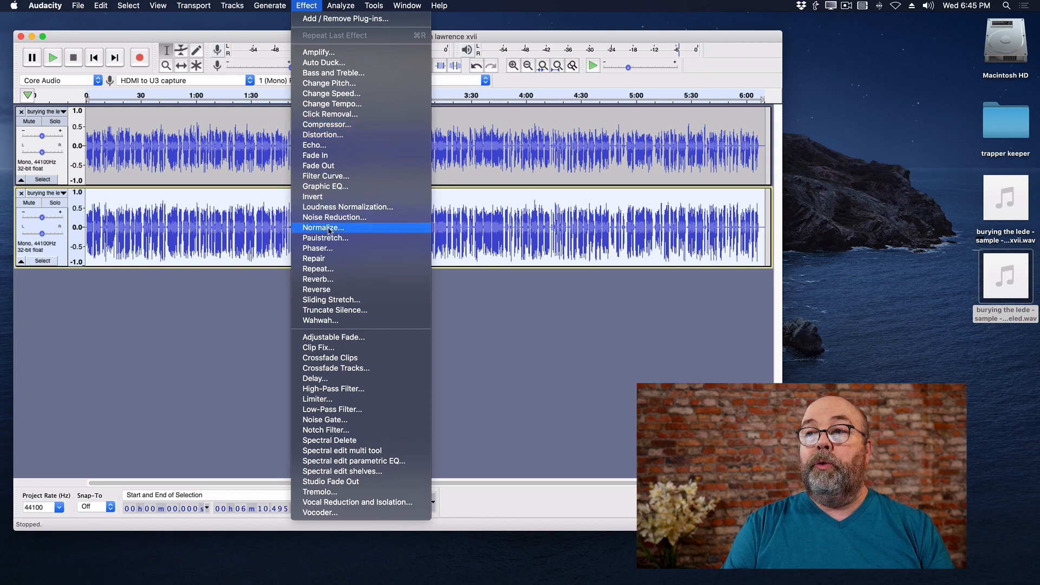
{"action": "left_click", "coordinate": [325, 228]}
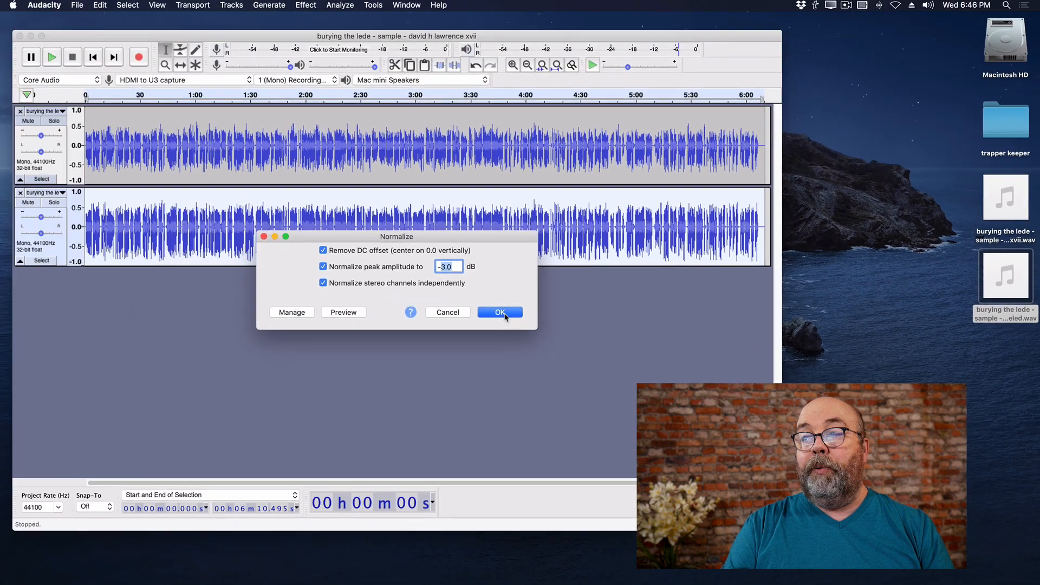
{"action": "left_click", "coordinate": [499, 312]}
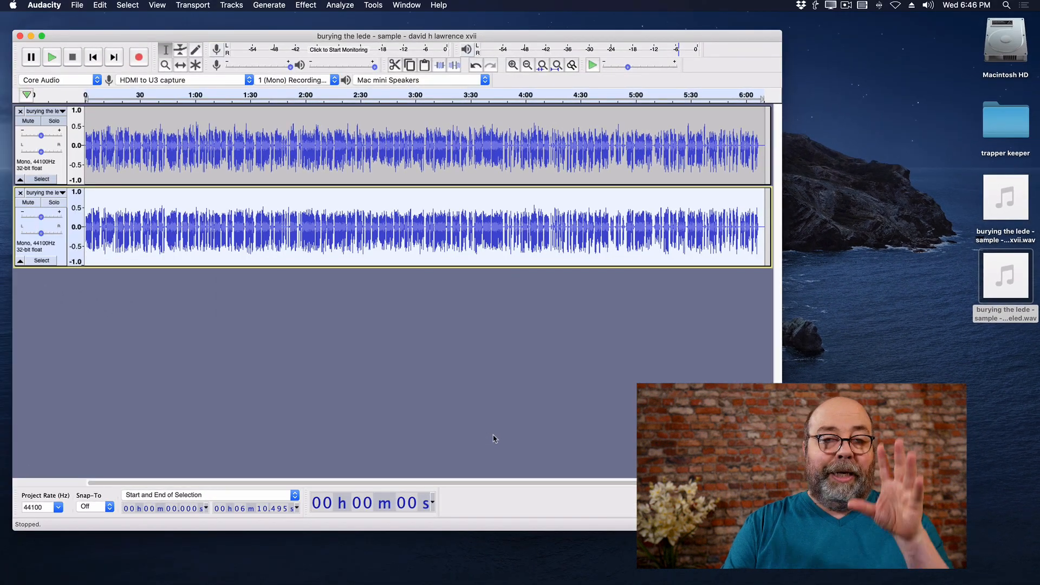
{"action": "mouse_move", "coordinate": [218, 276]}
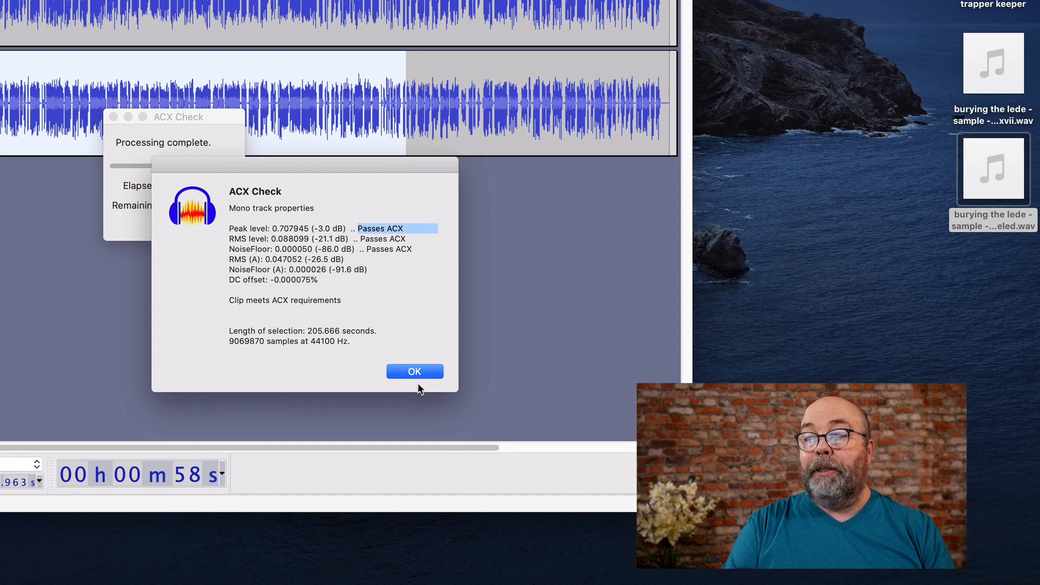
{"action": "left_click", "coordinate": [413, 370]}
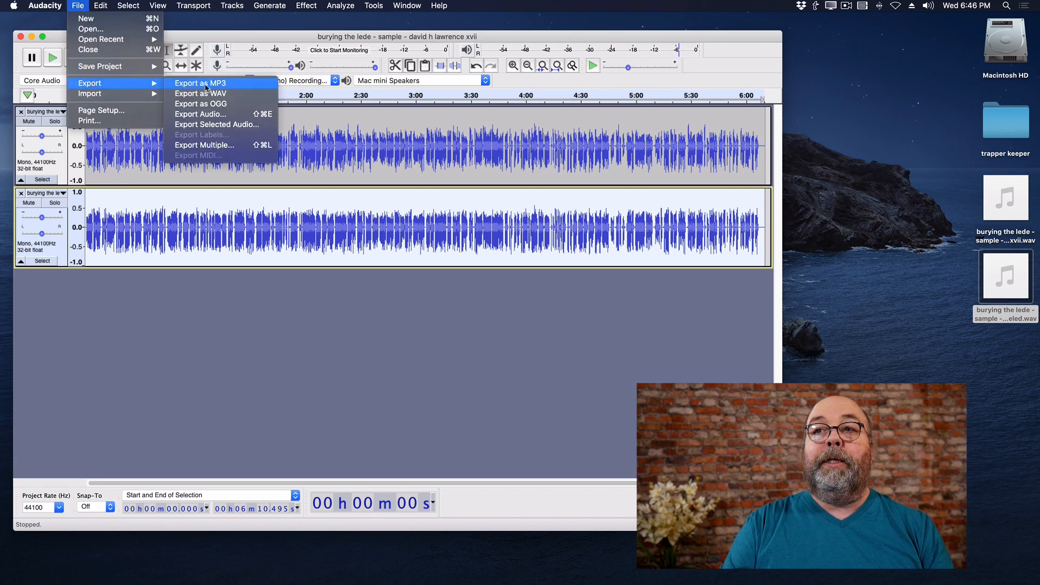
Export the normalized track to the Desktop as a signed 16-bit PCM WAV
{"action": "left_click", "coordinate": [201, 113]}
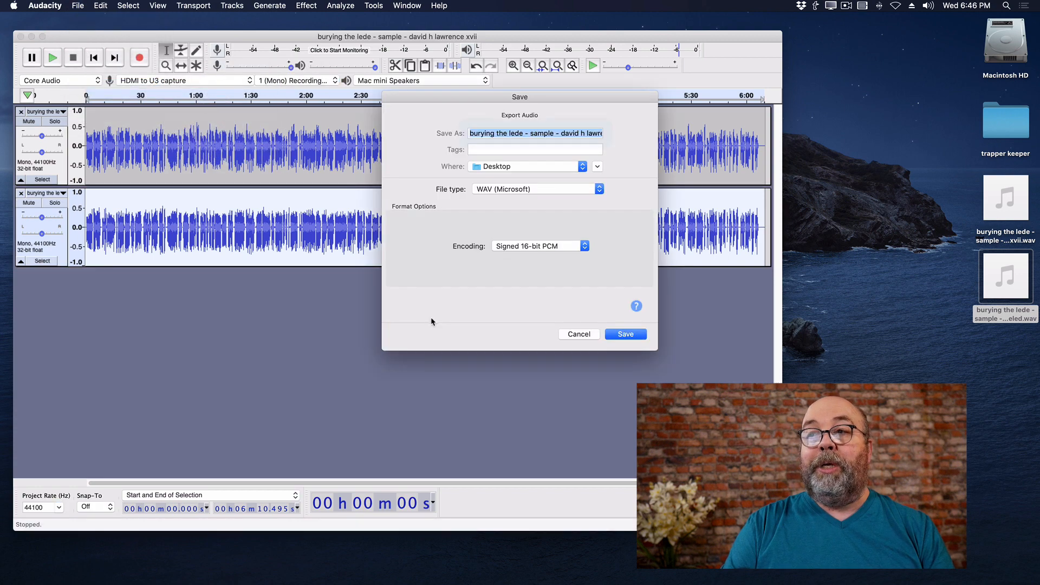
{"action": "left_click", "coordinate": [623, 334]}
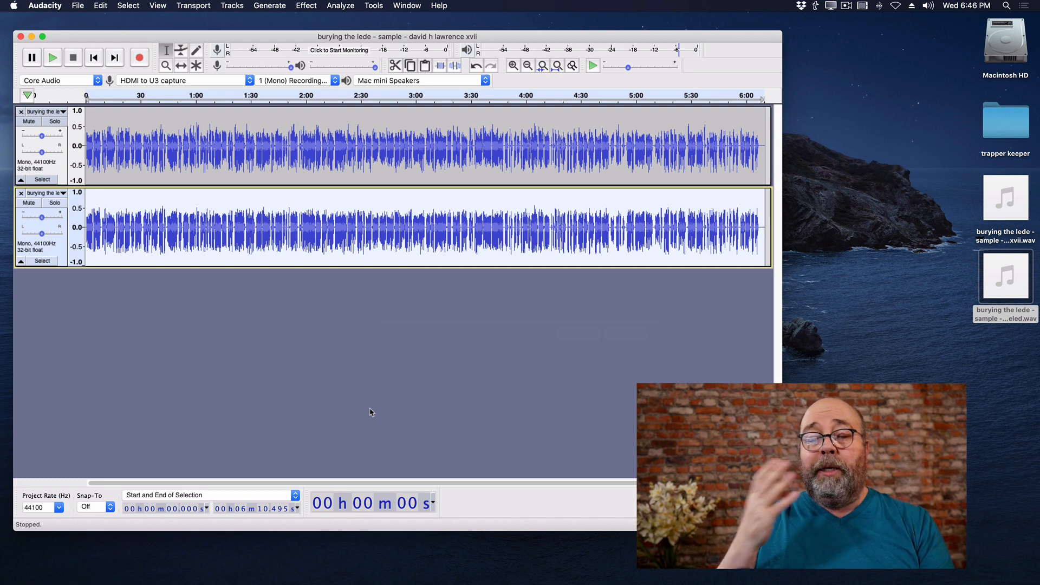
{"action": "mouse_move", "coordinate": [618, 410]}
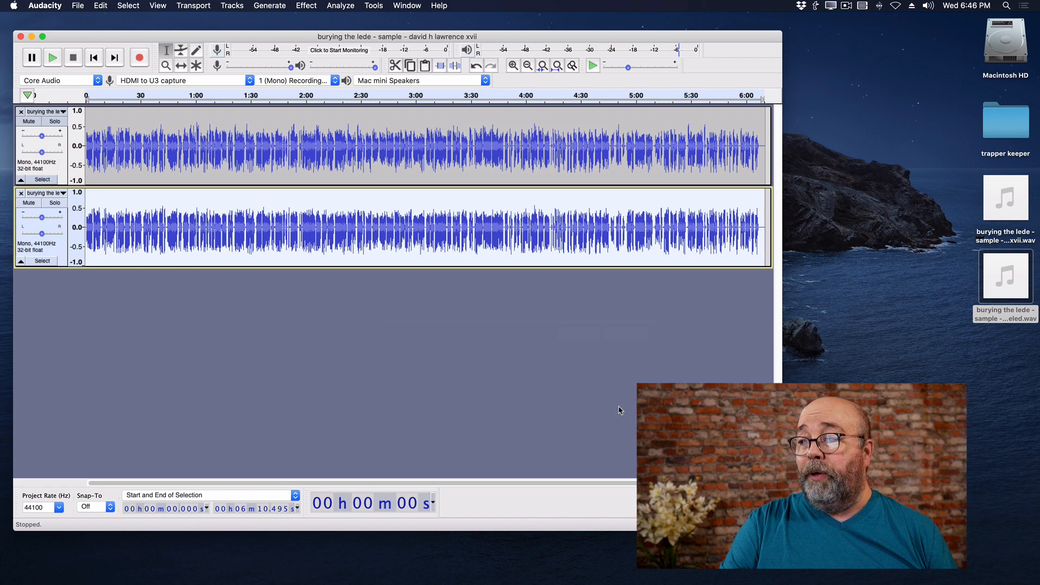
{"action": "mouse_move", "coordinate": [554, 360]}
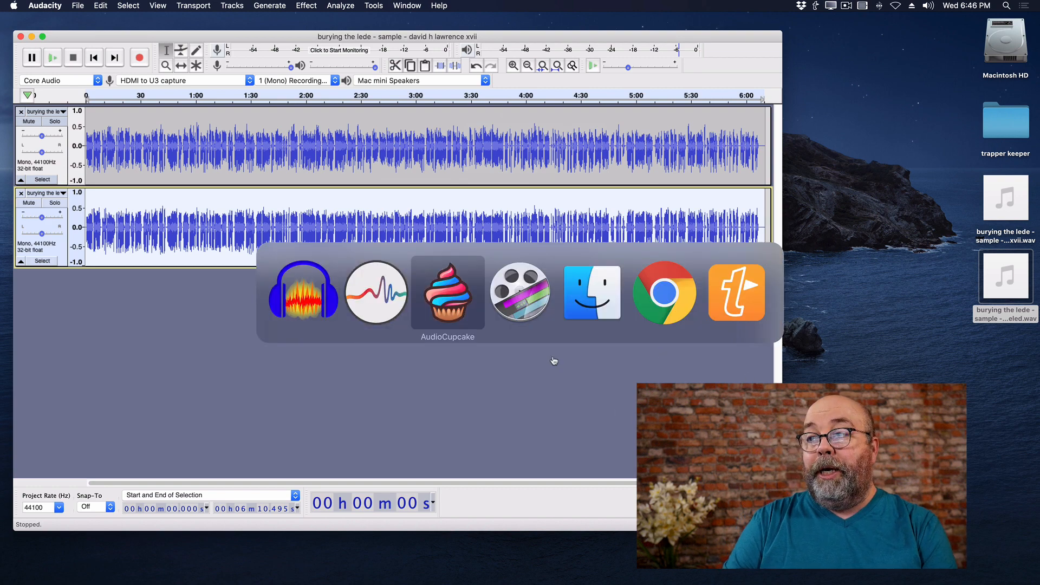
Convert the WAV to an MP3 in AudioCupcake and load it as a third track
{"action": "left_click", "coordinate": [448, 292]}
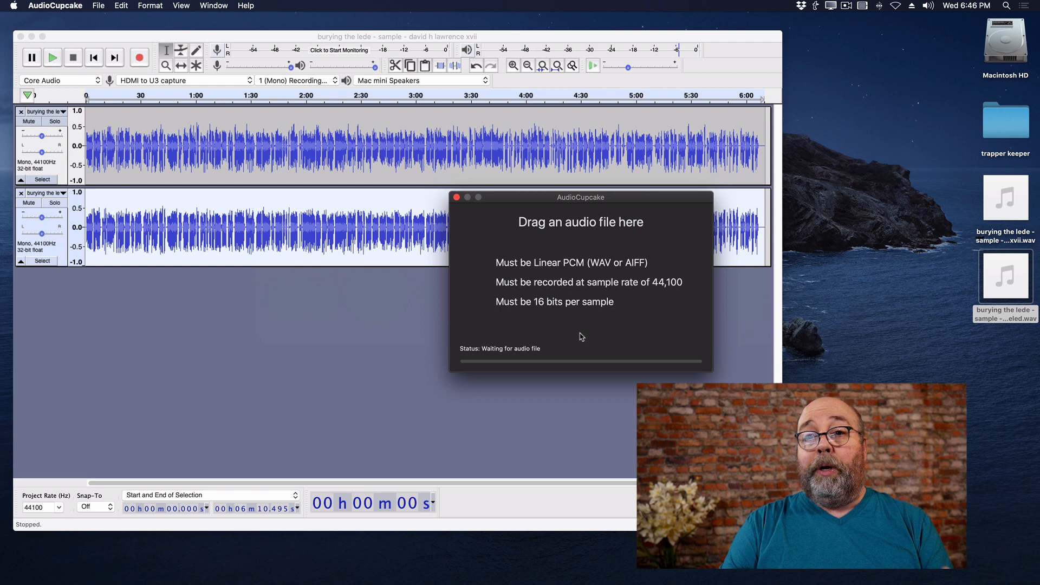
{"action": "left_click", "coordinate": [1004, 198]}
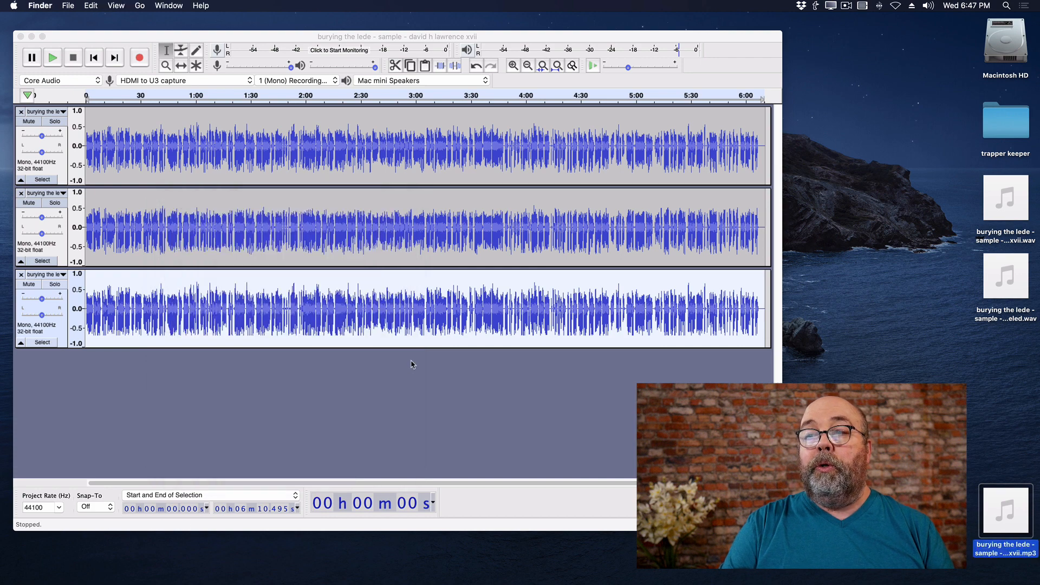
{"action": "mouse_move", "coordinate": [263, 348]}
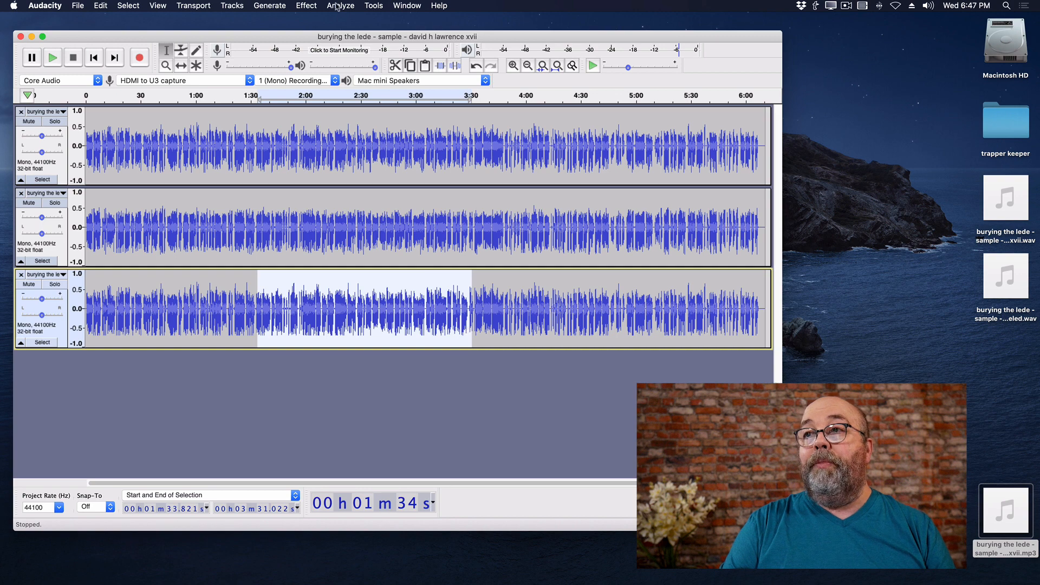
Run ACX Check on the MP3 track, confirm all requirements pass, and dismiss it
{"action": "left_click", "coordinate": [340, 5]}
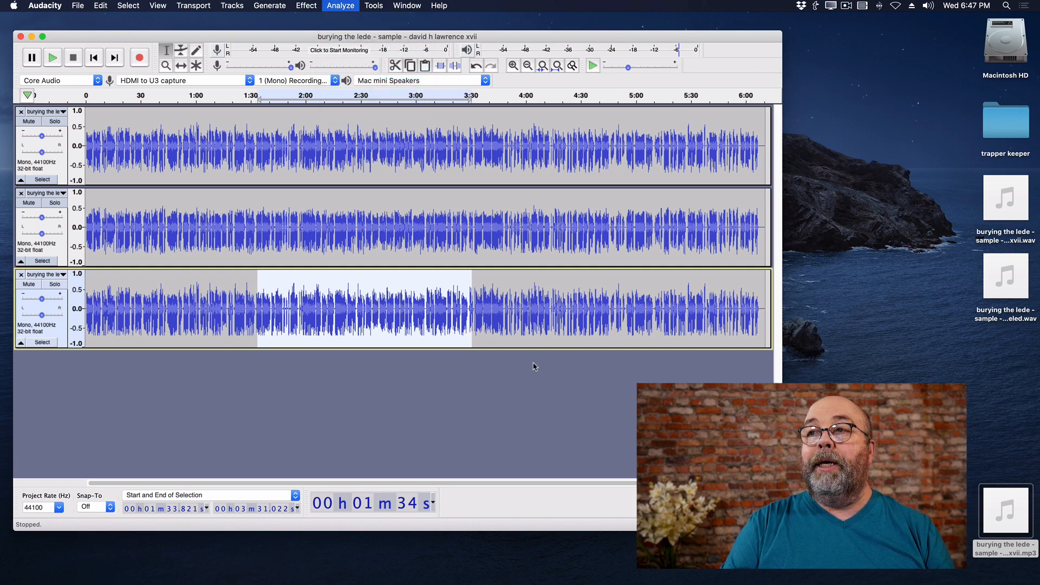
{"action": "left_click", "coordinate": [341, 5]}
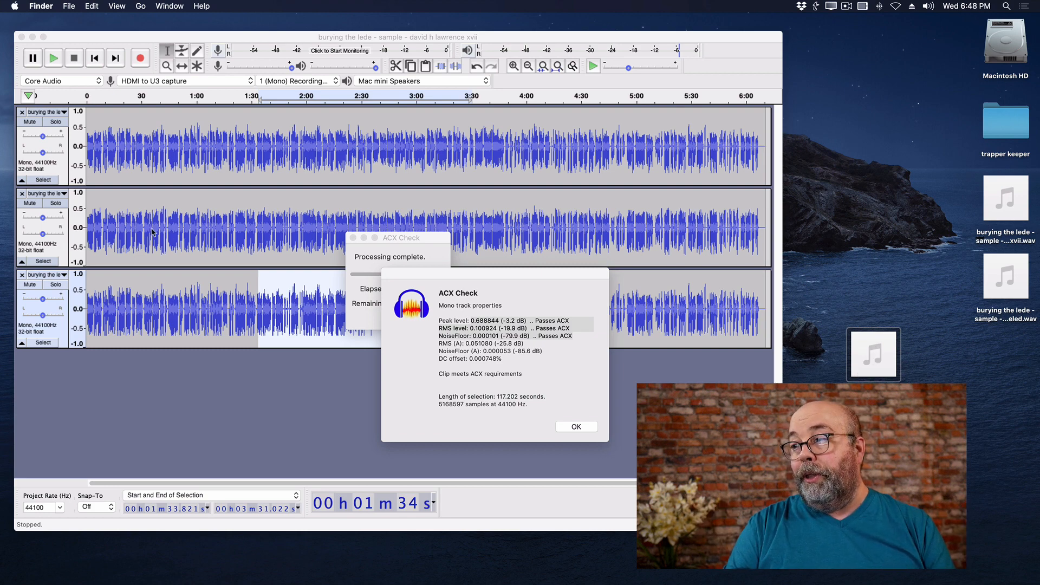
{"action": "left_click", "coordinate": [576, 426]}
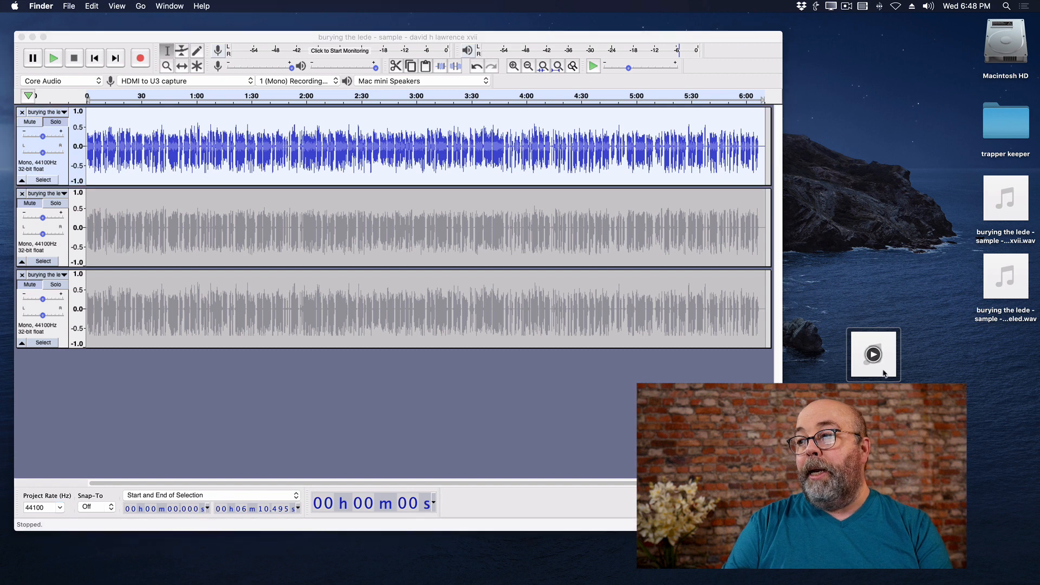
{"action": "left_click", "coordinate": [872, 354]}
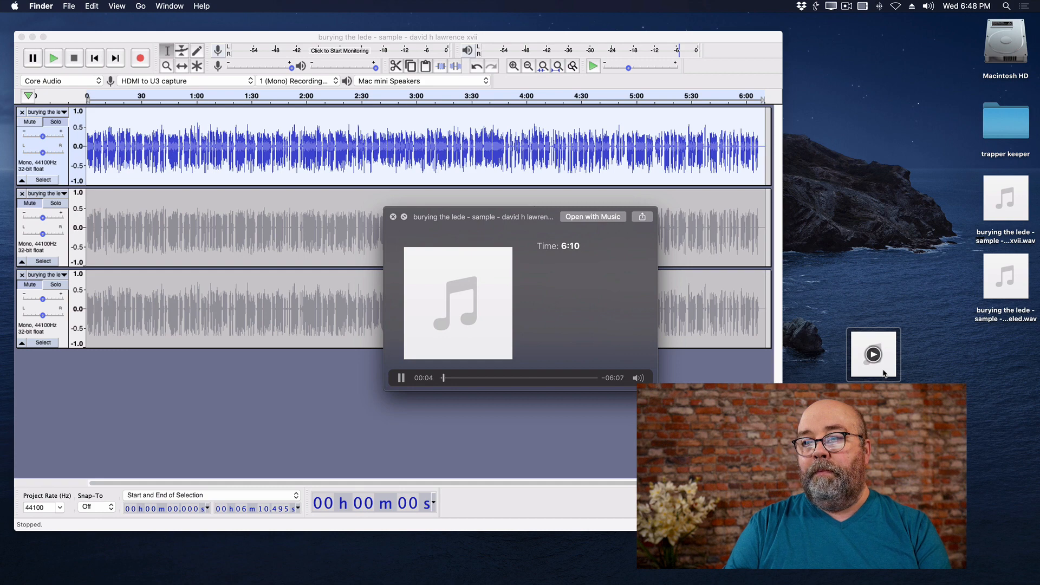
{"action": "left_click", "coordinate": [393, 216]}
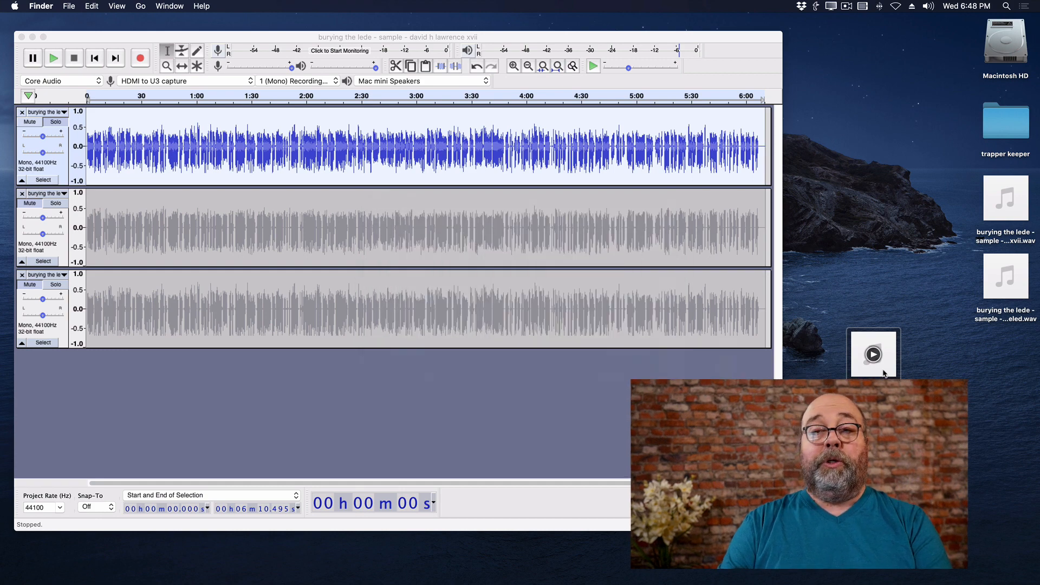